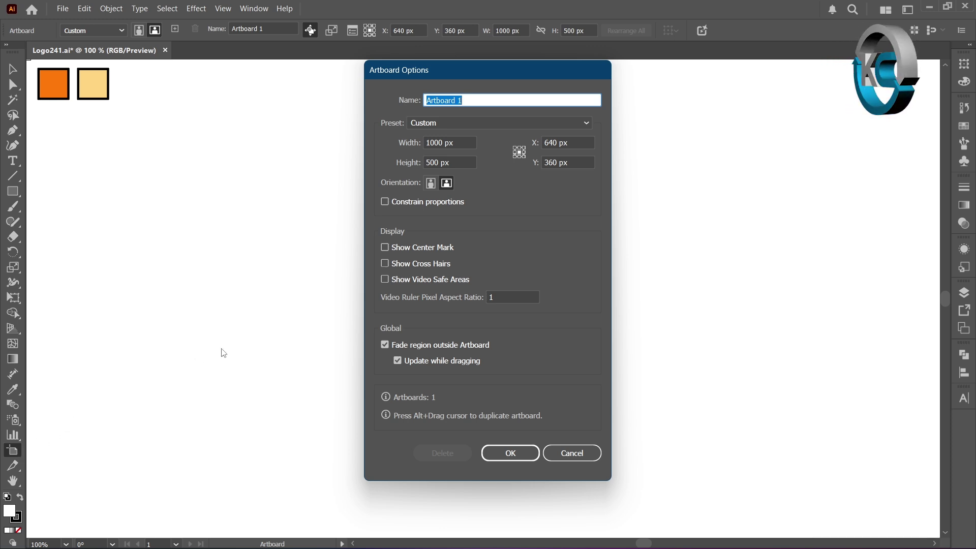
Step: Enable Show Center Mark in the Artboard Options dialog and confirm
left_click(385, 247)
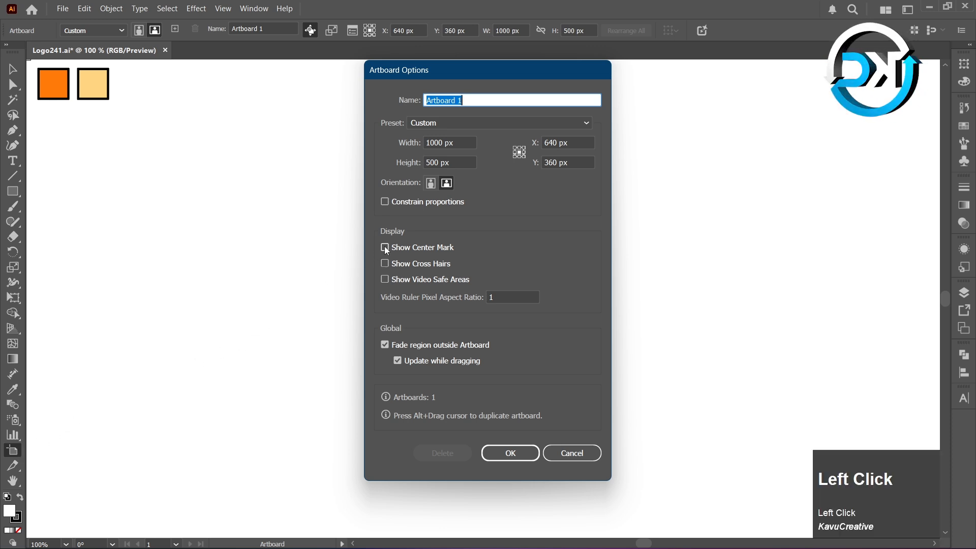
left_click(384, 248)
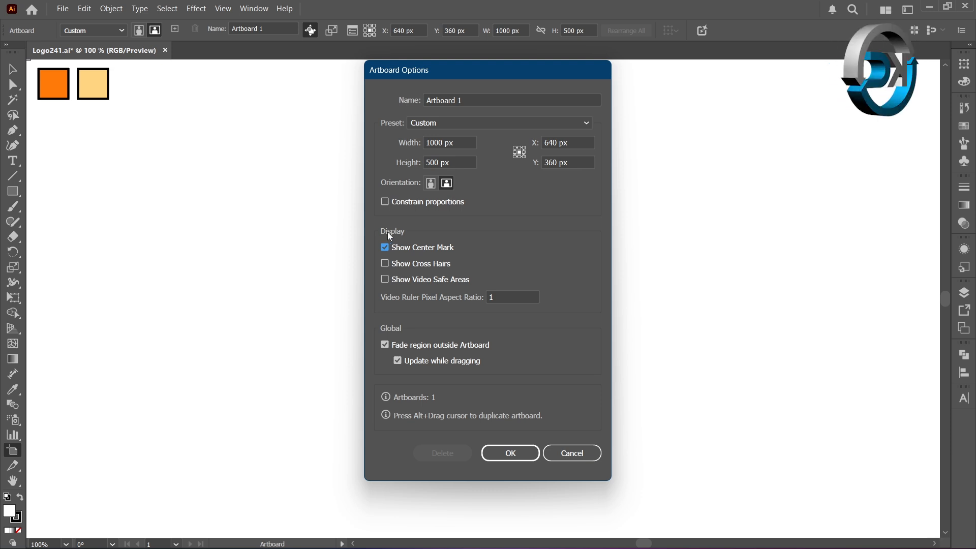
left_click(509, 452)
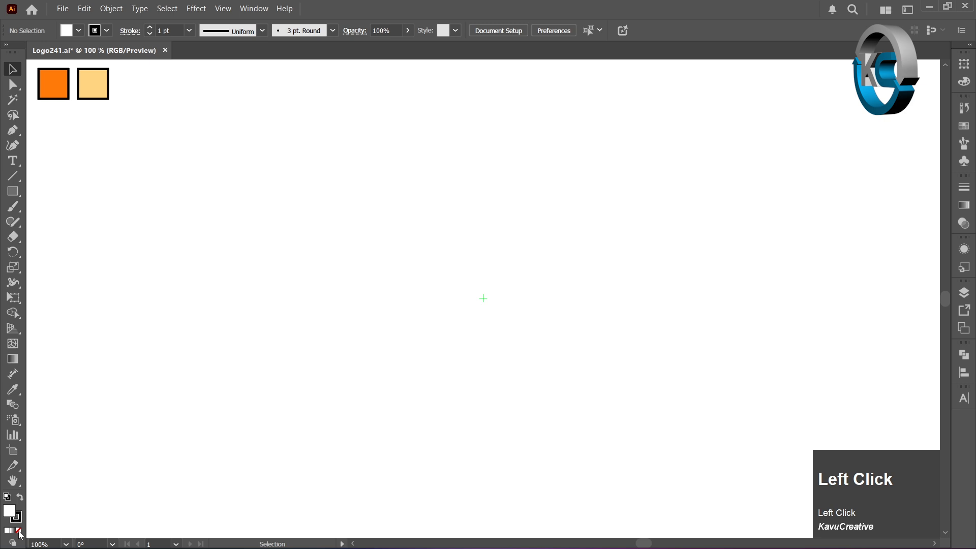
Step: Set fill to None and draw a centered 300 px rectangular grid with 7 dividers each way
left_click(18, 529)
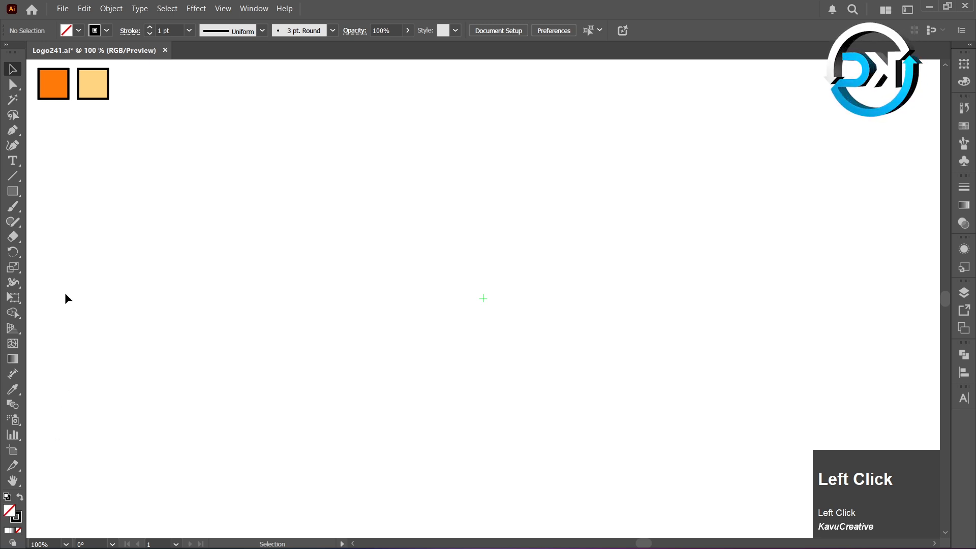
right_click(12, 177)
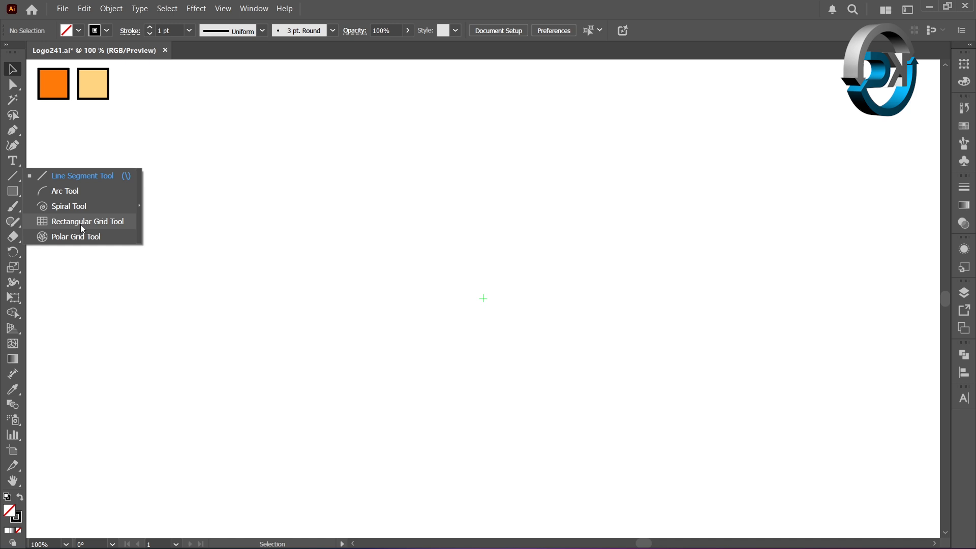
left_click(82, 221)
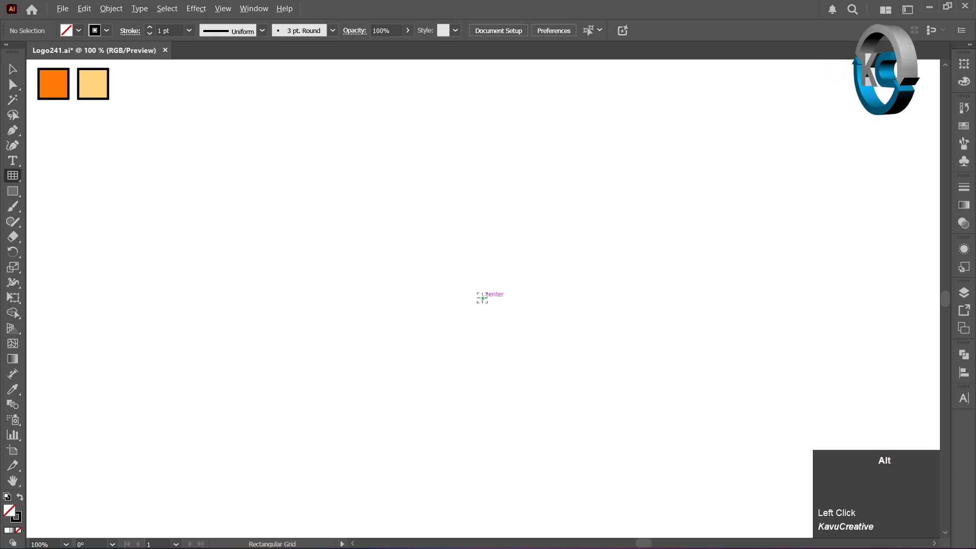
left_click(482, 297)
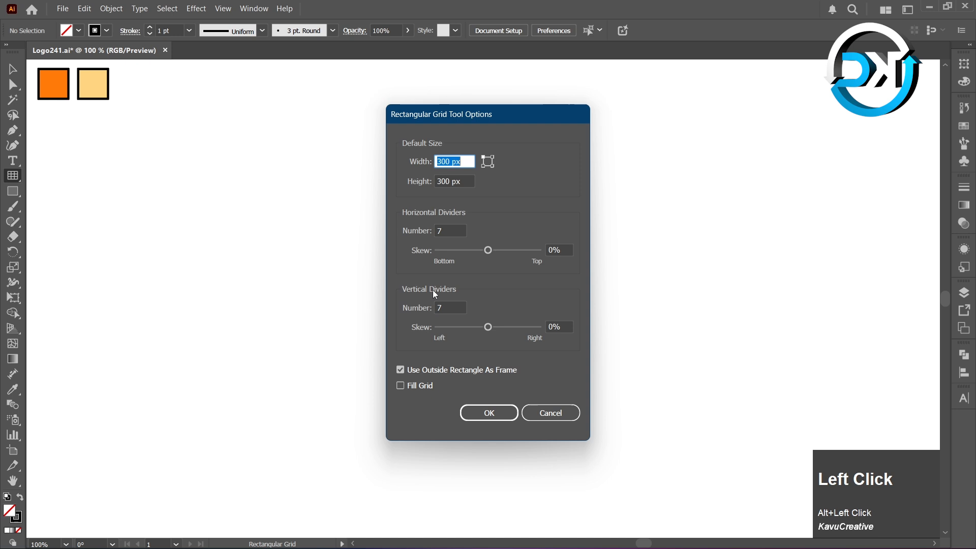
left_click(454, 181)
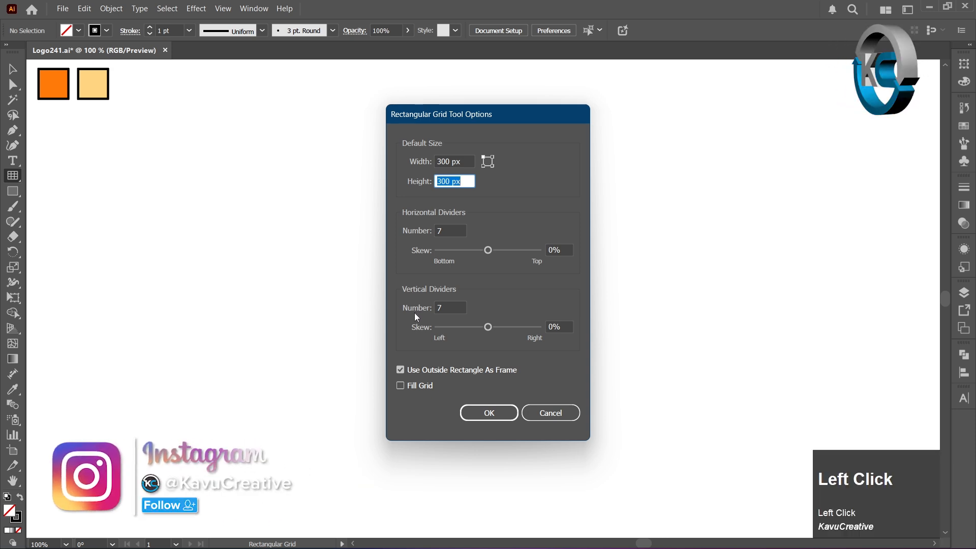
left_click(451, 308)
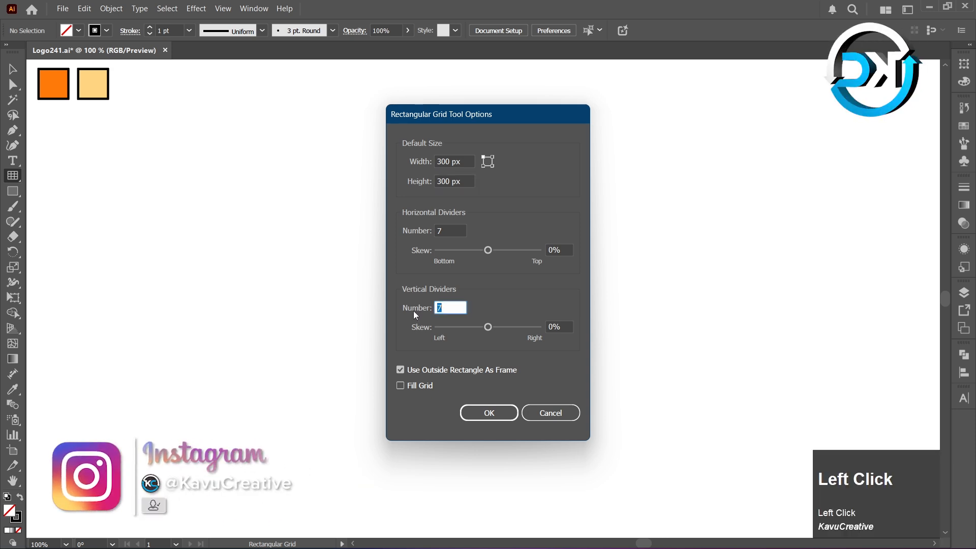
left_click(488, 413)
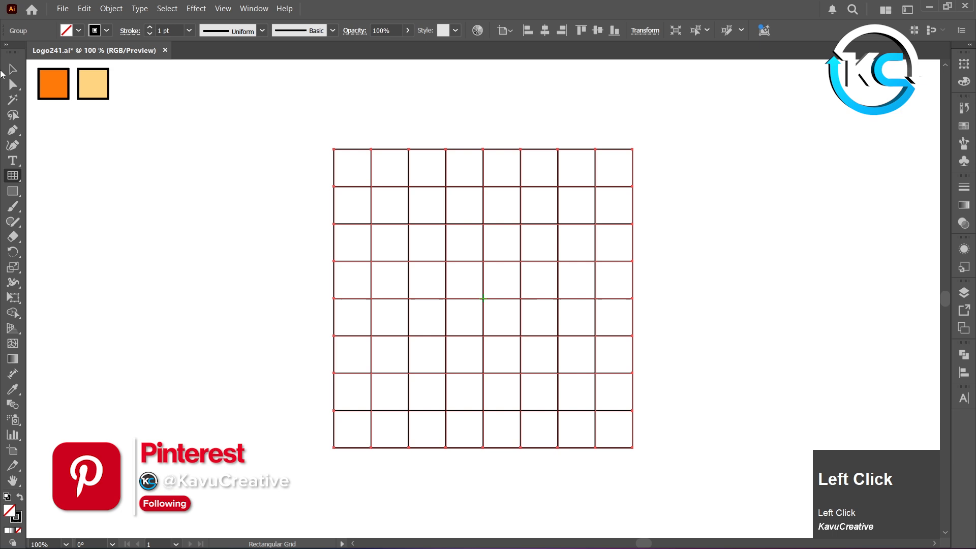
Step: Draw diagonal pen lines between grid intersections across the upper cells
left_click(10, 129)
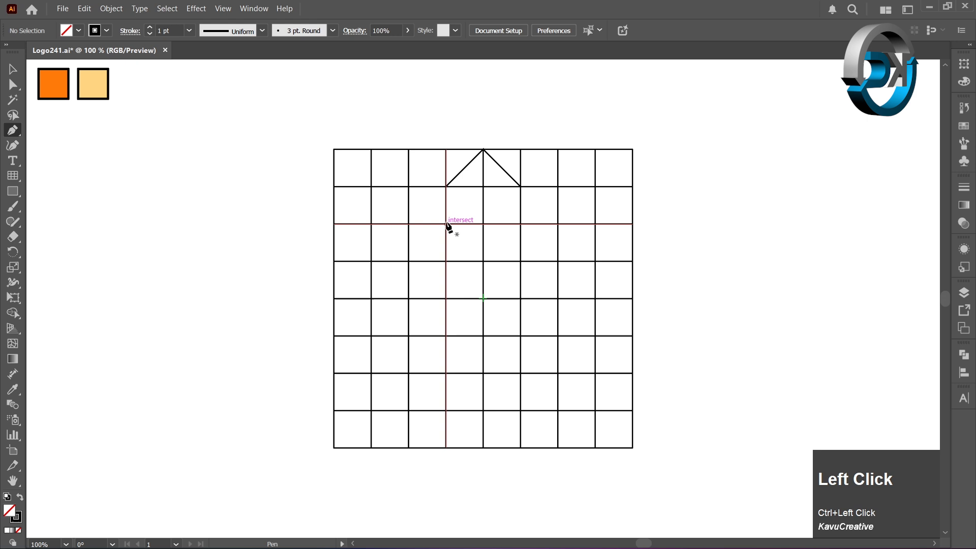
left_click(482, 263)
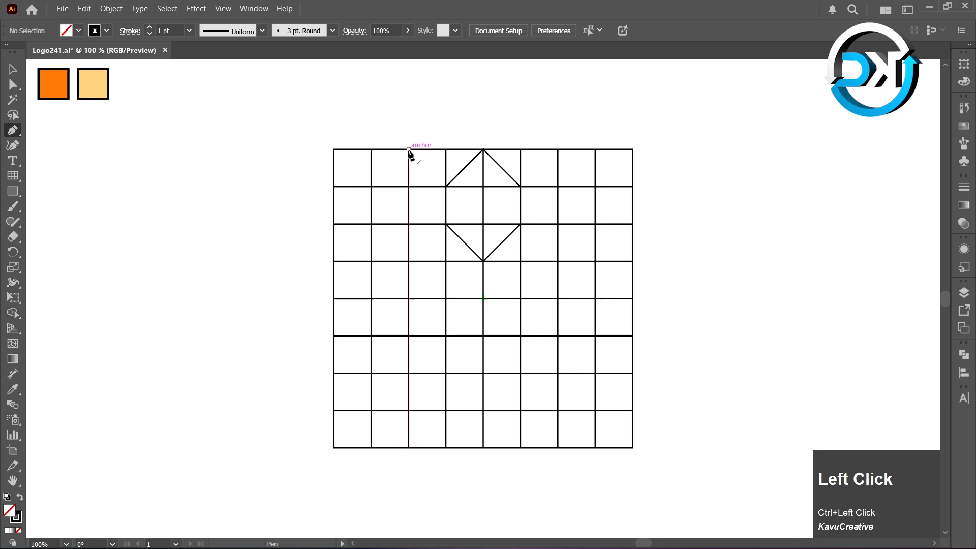
left_click(408, 150)
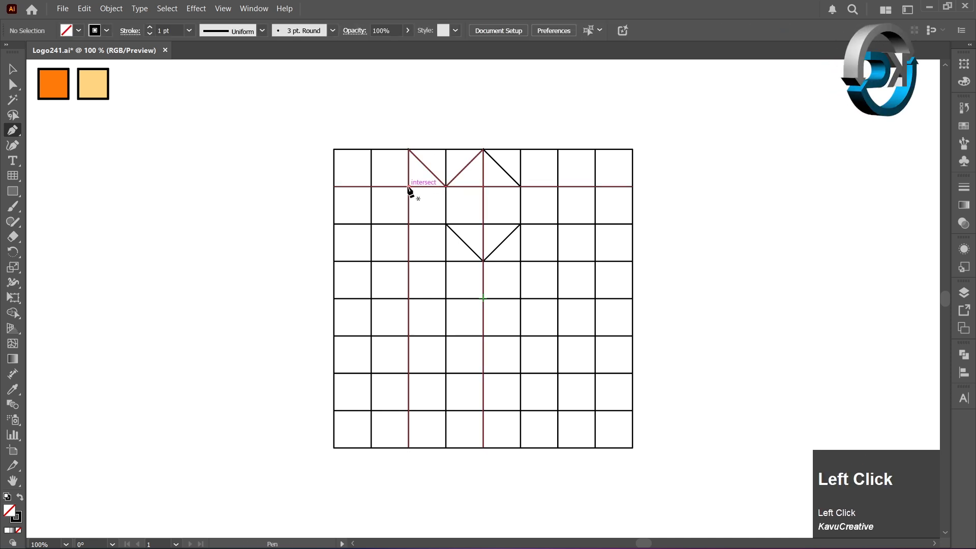
left_click(409, 189)
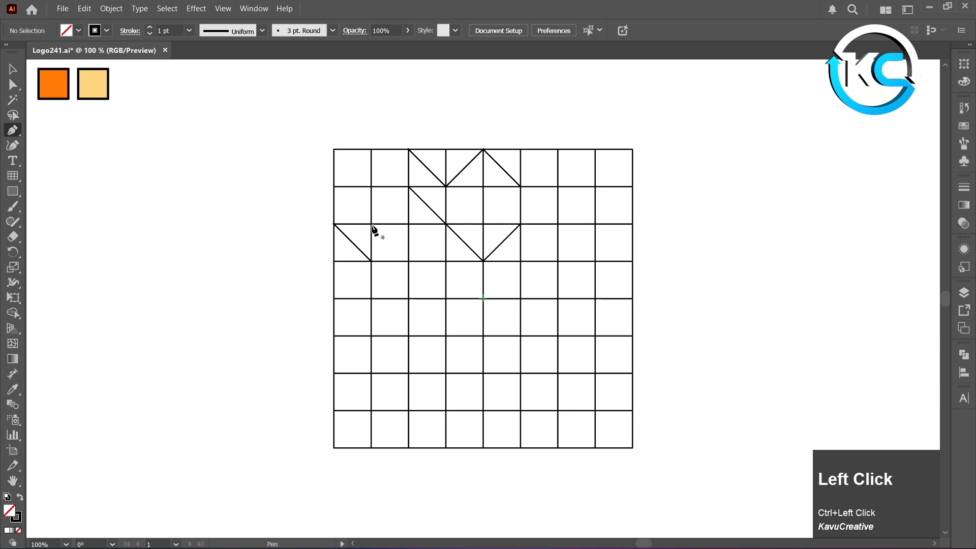
left_click(409, 263)
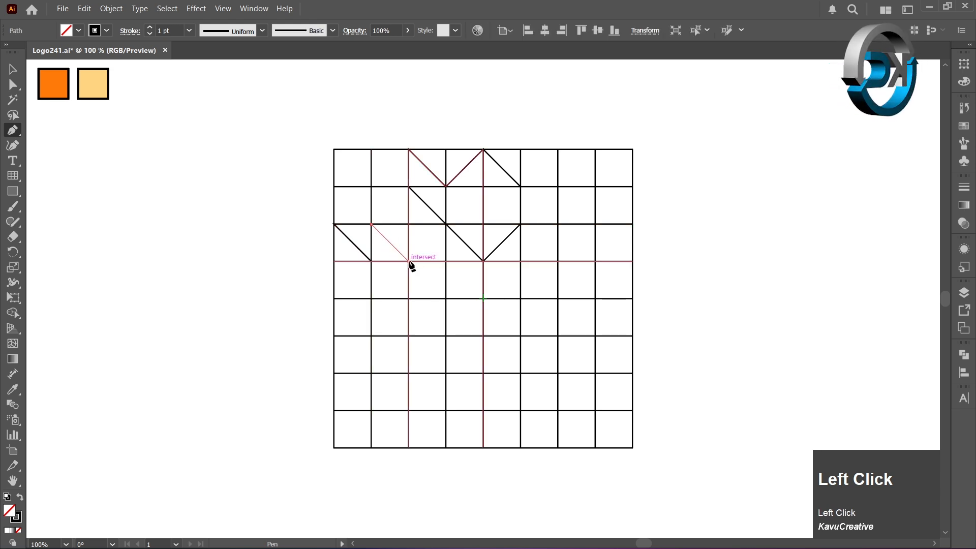
left_click(408, 268)
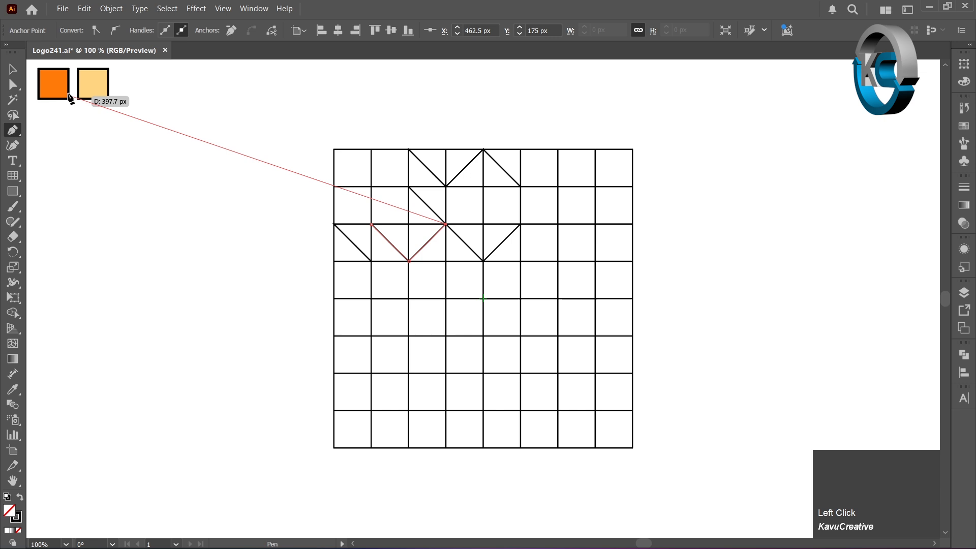
left_click(7, 70)
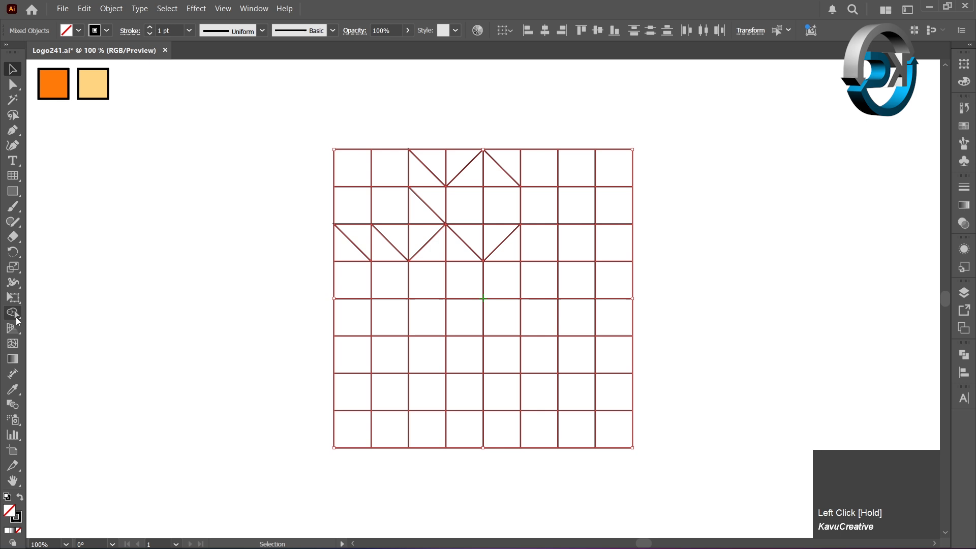
Step: Swap fill and stroke, then Shape Builder the upper cells into black octagon, square and triangle pieces
left_click(13, 313)
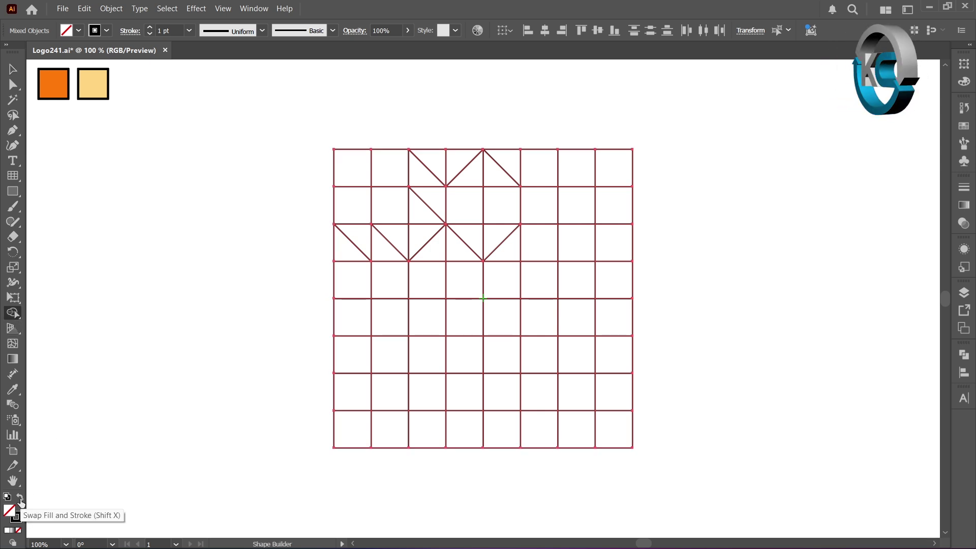
left_click(464, 182)
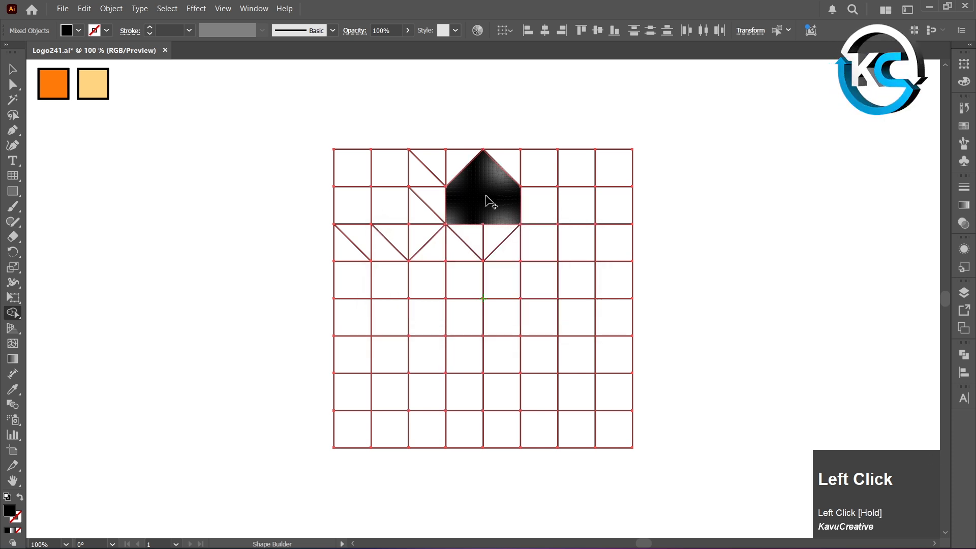
left_click(405, 212)
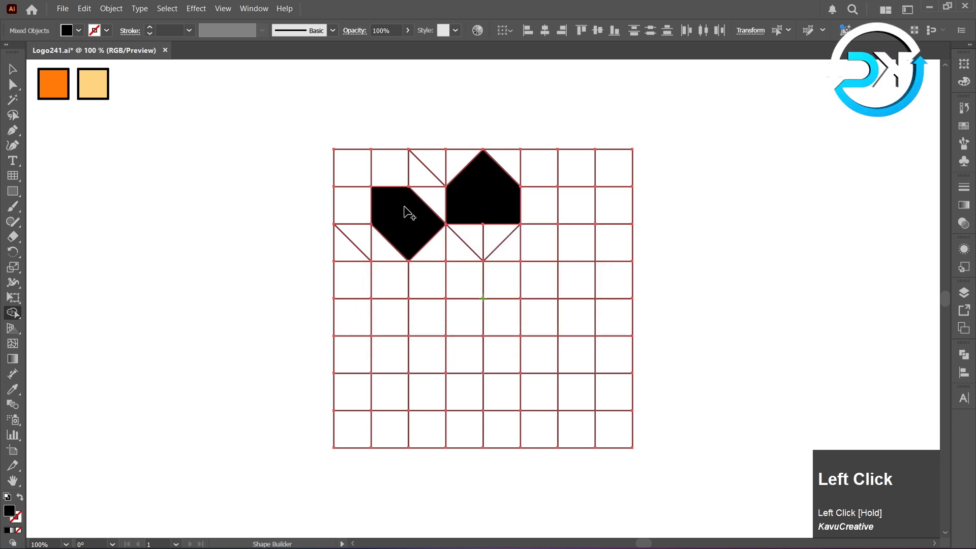
left_click(426, 173)
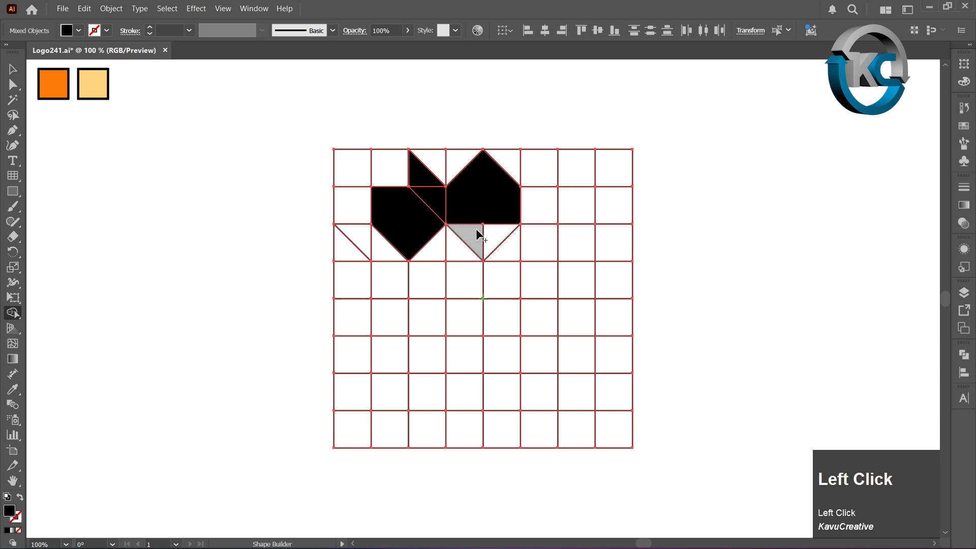
left_click(477, 244)
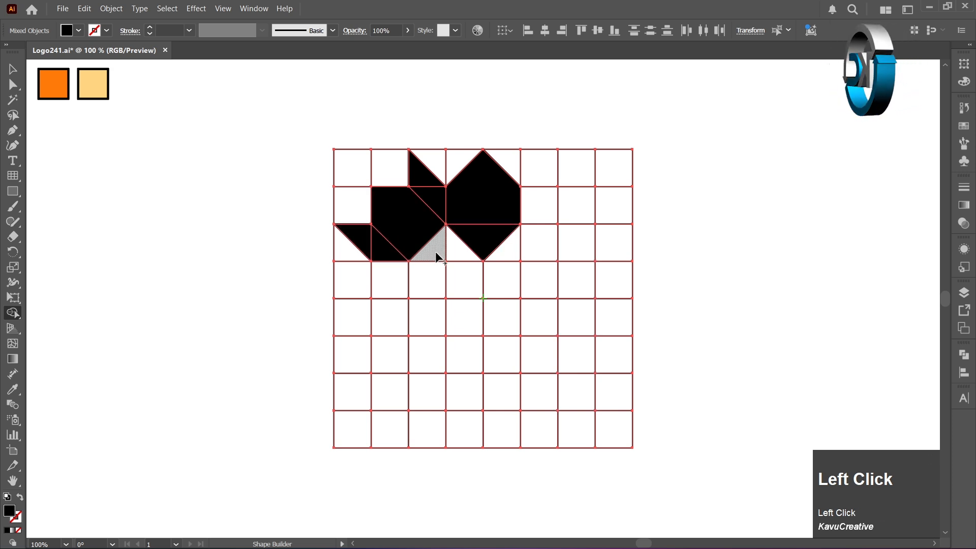
left_click(433, 255)
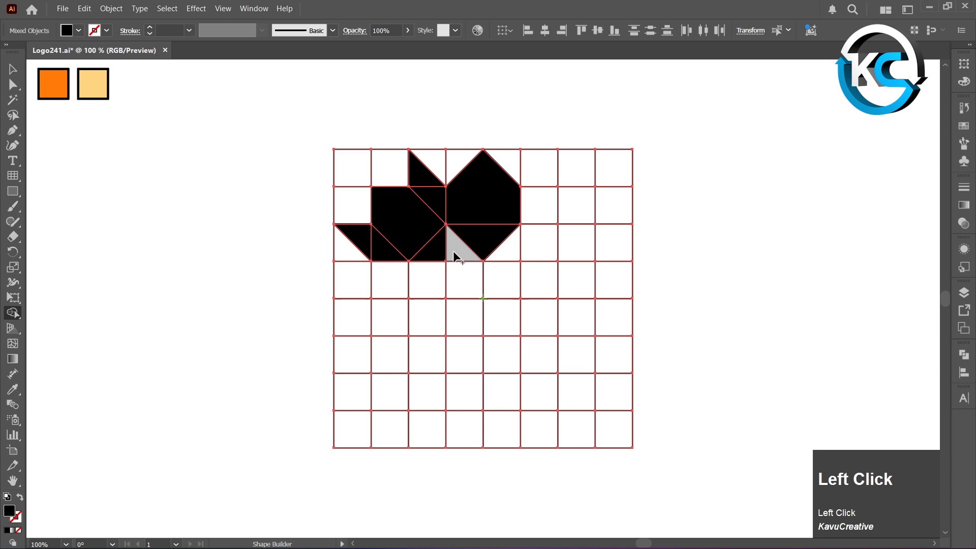
left_click(455, 255)
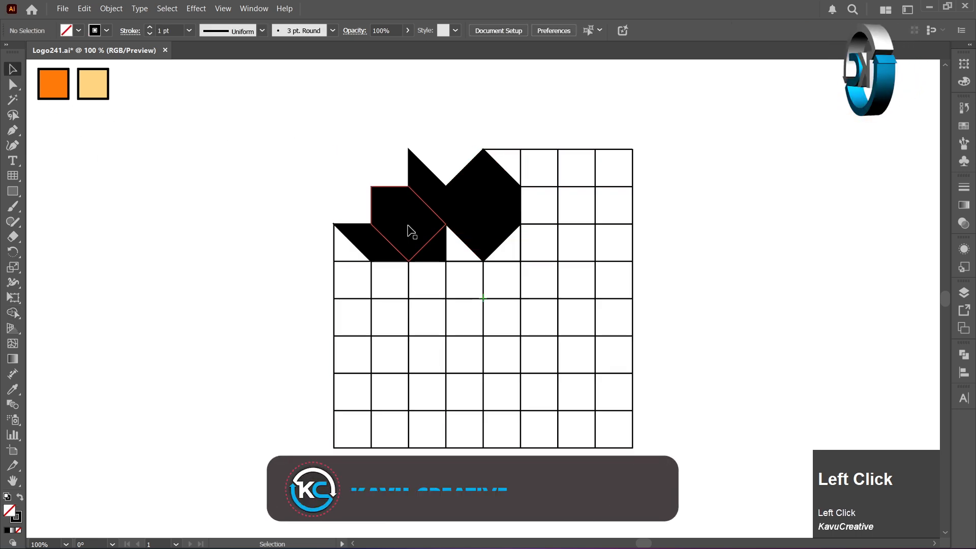
Step: Select the leftover grid cells, excluding the top triangle piece
right_click(408, 233)
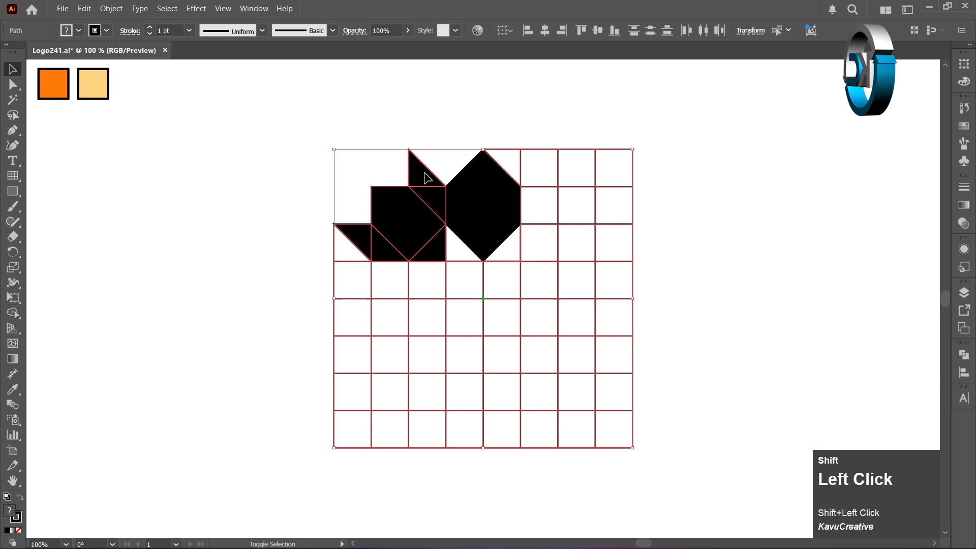
left_click(426, 176)
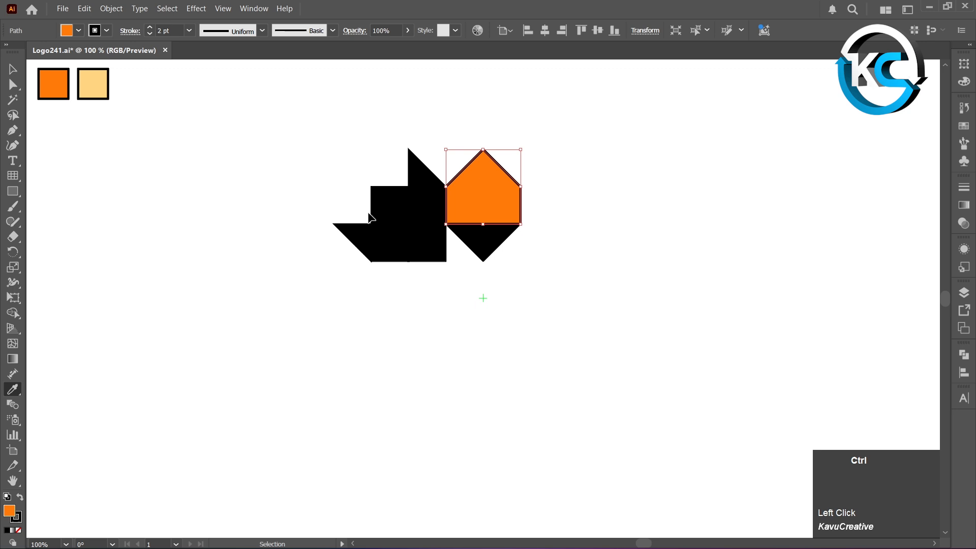
Step: Color the left pentagon orange and every triangle light orange, then select the whole petal
left_click(398, 218)
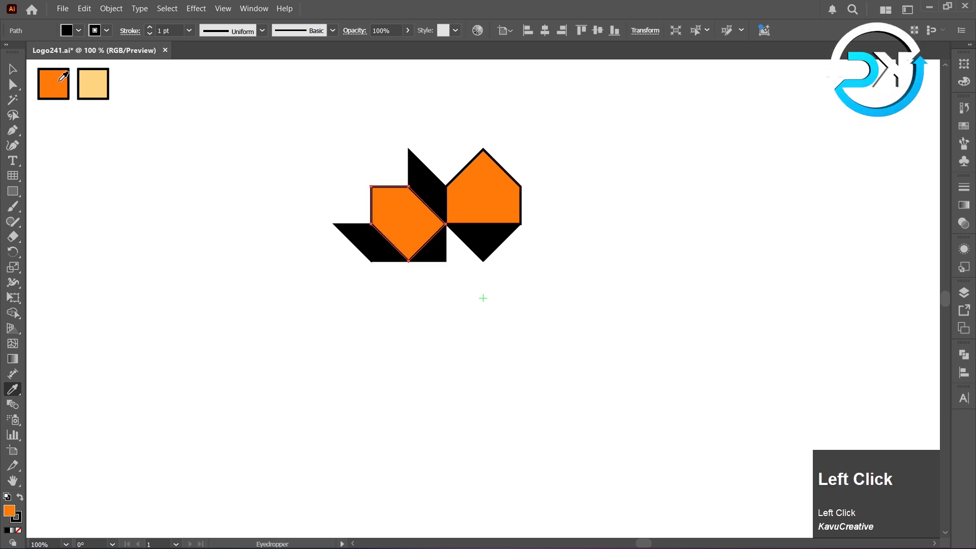
left_click(424, 168)
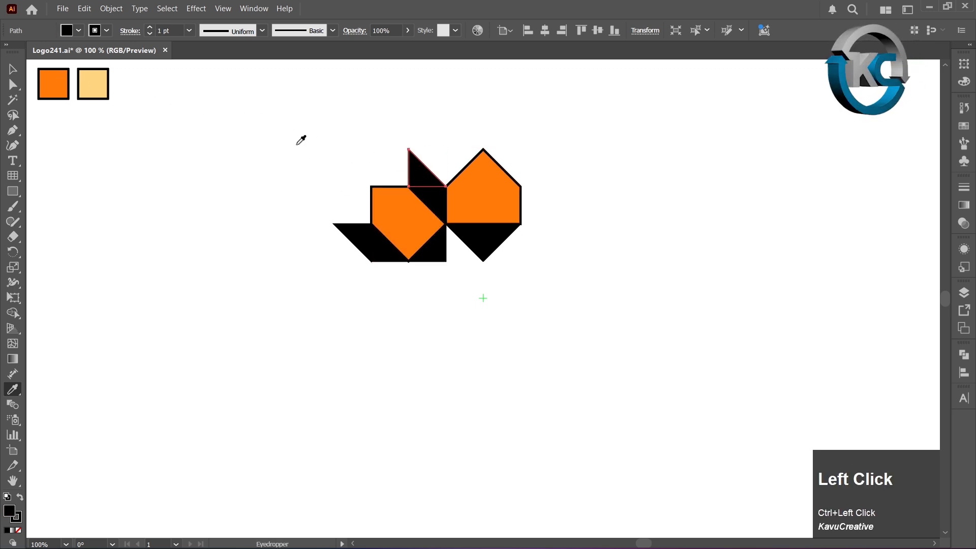
left_click(425, 170)
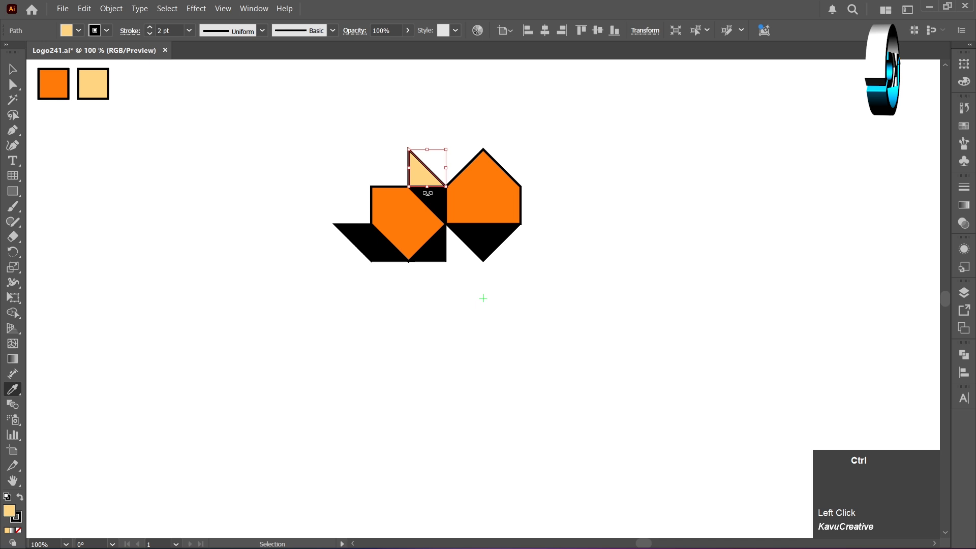
left_click_drag(427, 168, 427, 205)
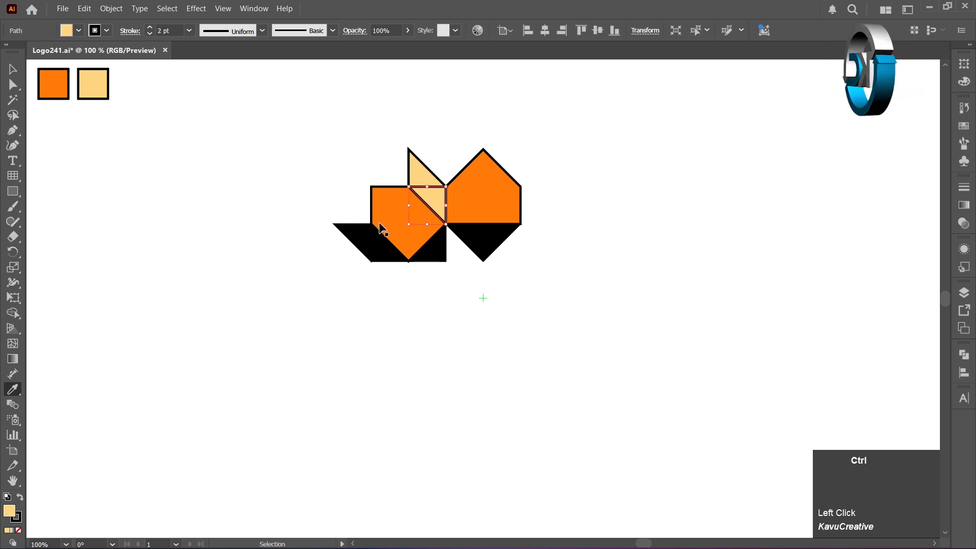
left_click_drag(426, 206, 352, 243)
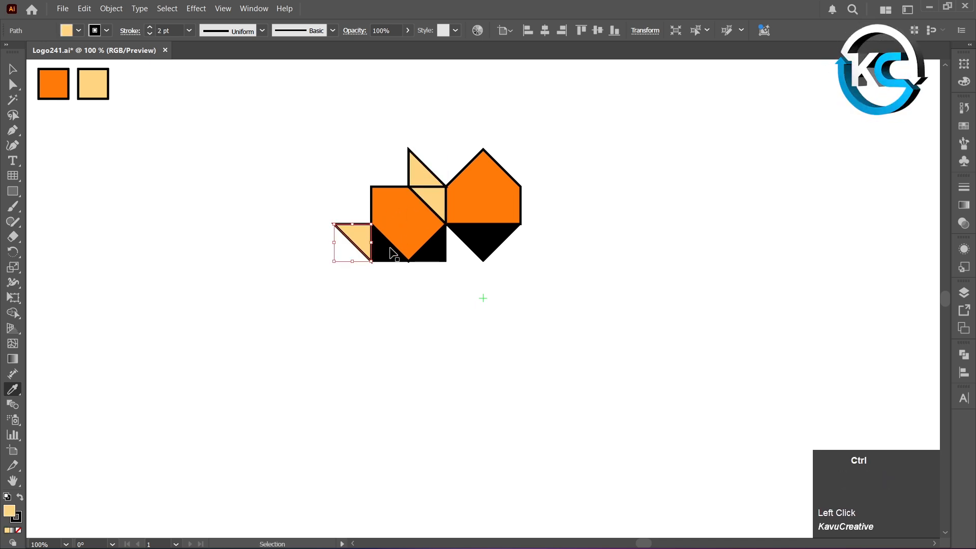
left_click(439, 205)
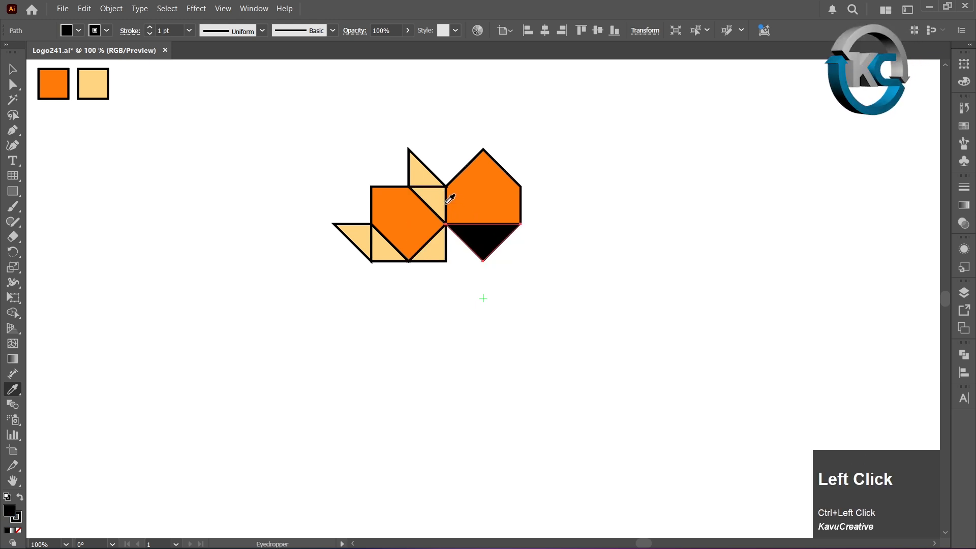
left_click(483, 243)
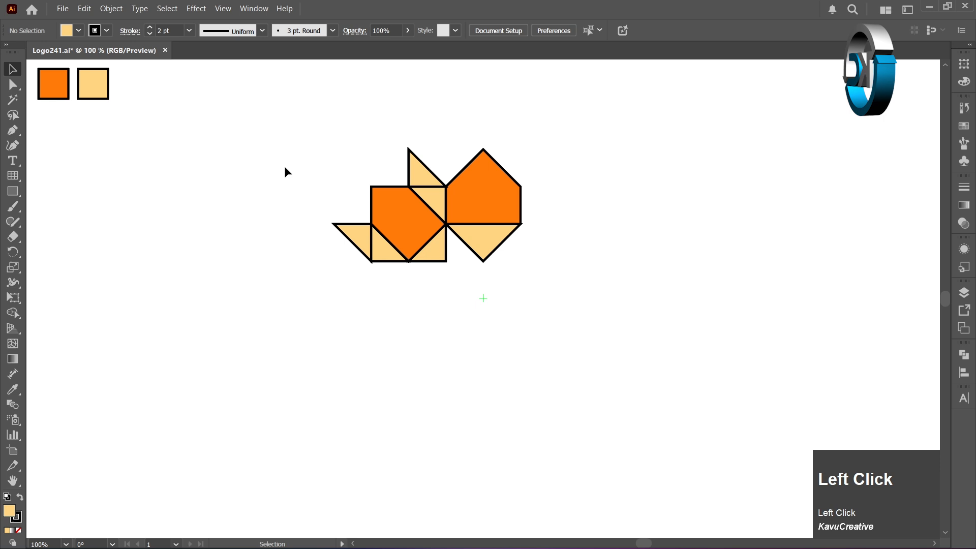
left_click_drag(286, 171, 549, 279)
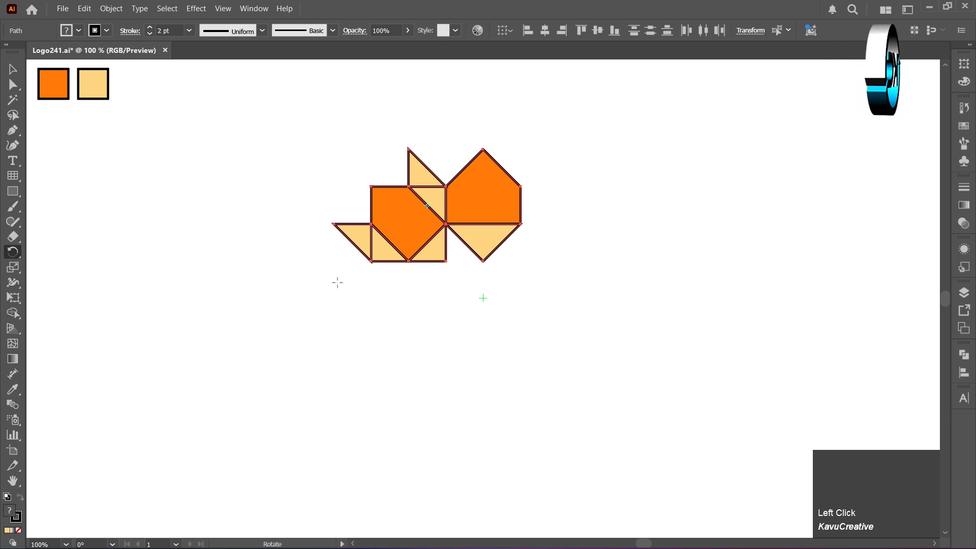
mouse_move(481, 298)
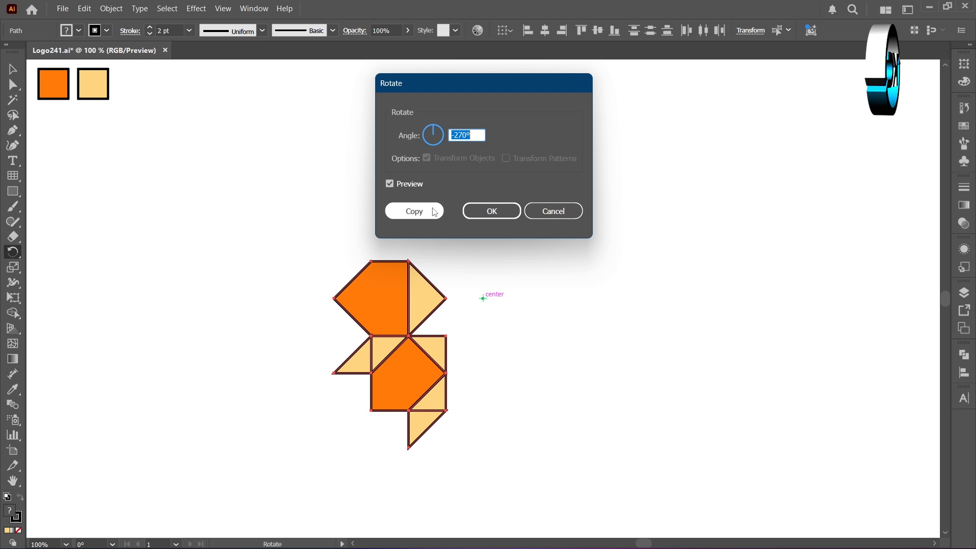
Step: Rotate a copy of the petal -270° around the center and repeat it twice with Ctrl+D
left_click(414, 211)
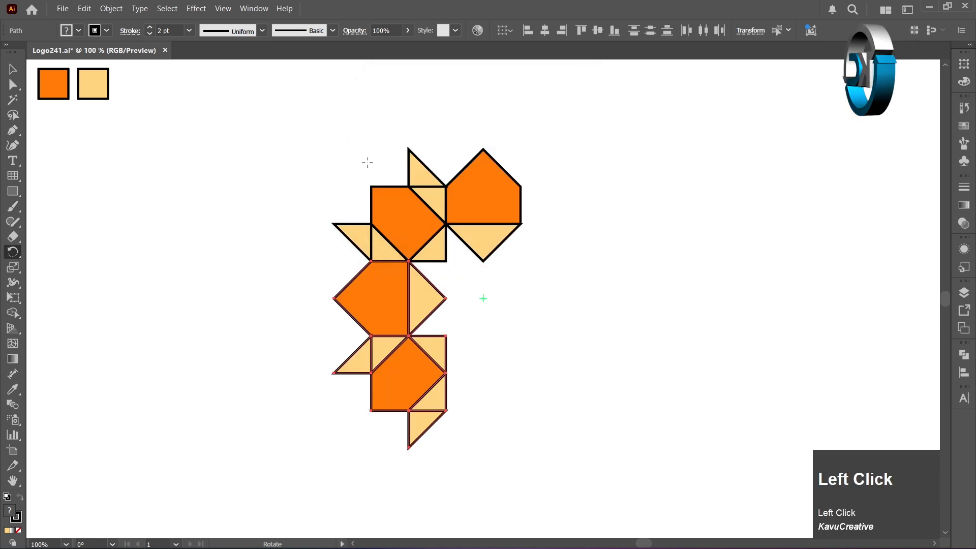
key("Ctrl+D")
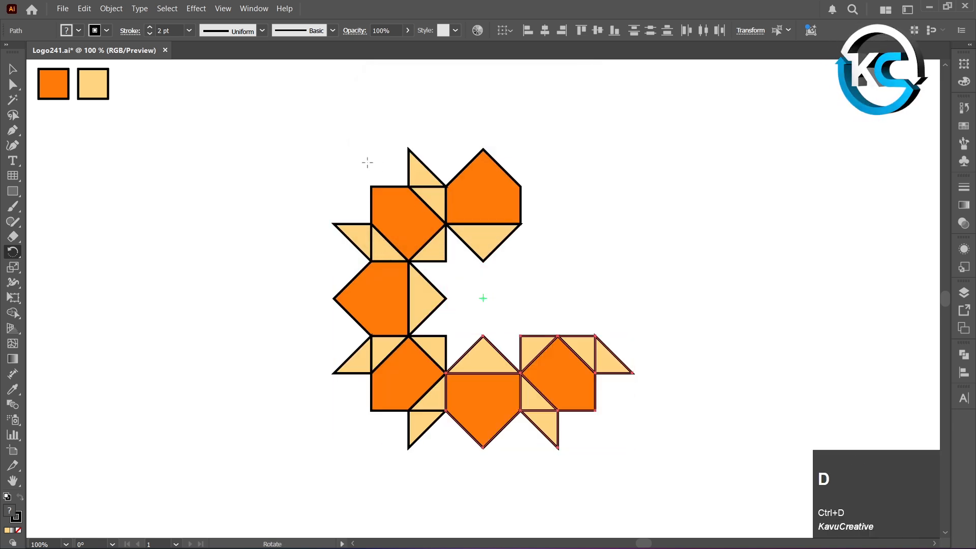
key("Ctrl+D")
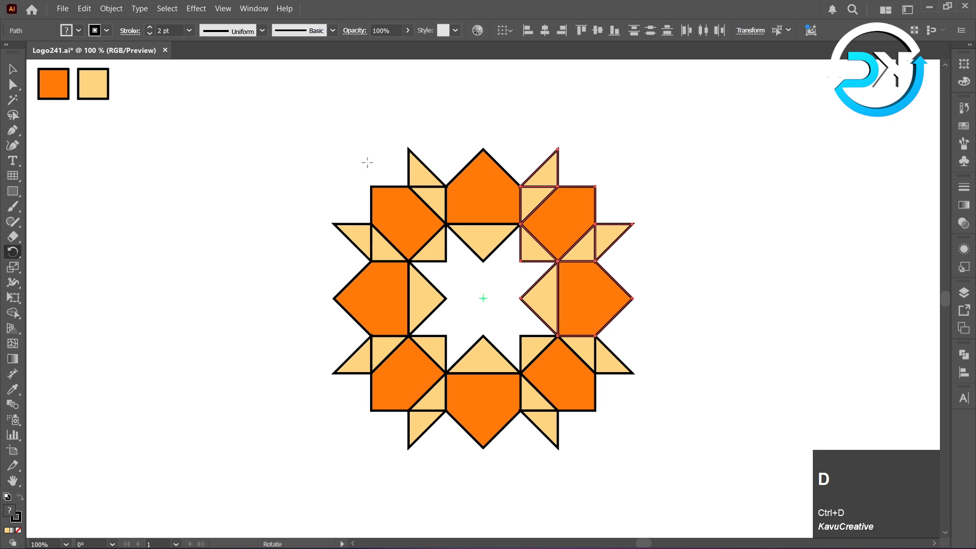
left_click(9, 69)
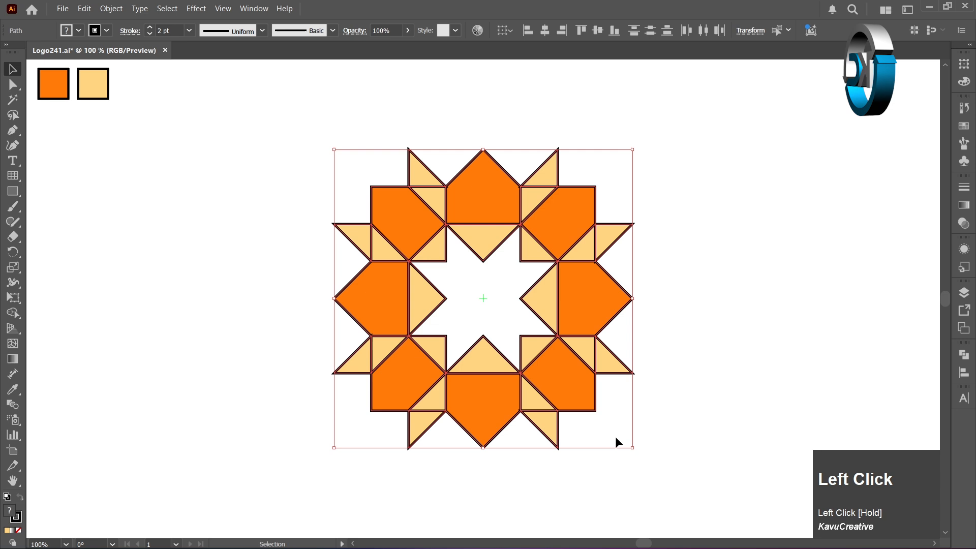
Step: Expand the rosette's fill and stroke through Object > Expand and open the Pathfinder panel
left_click(111, 9)
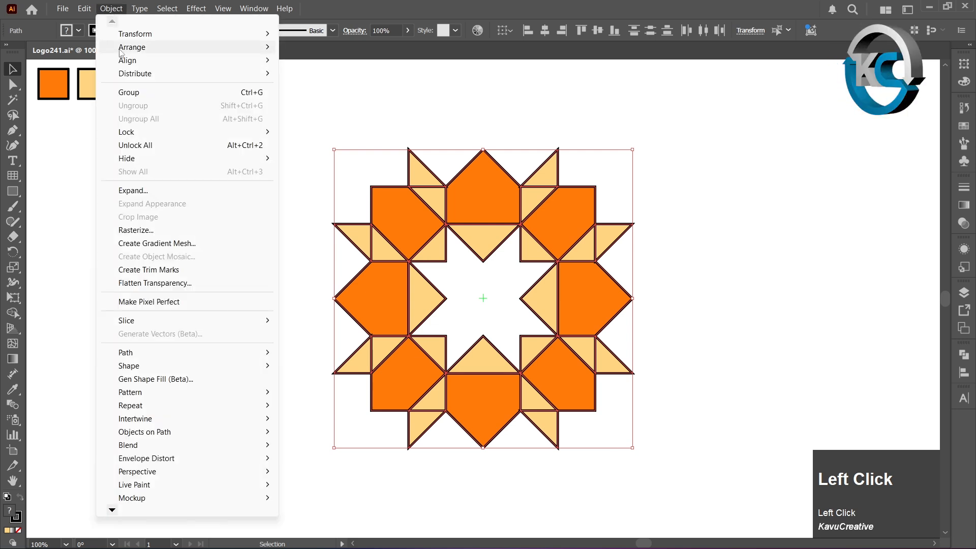
left_click(132, 191)
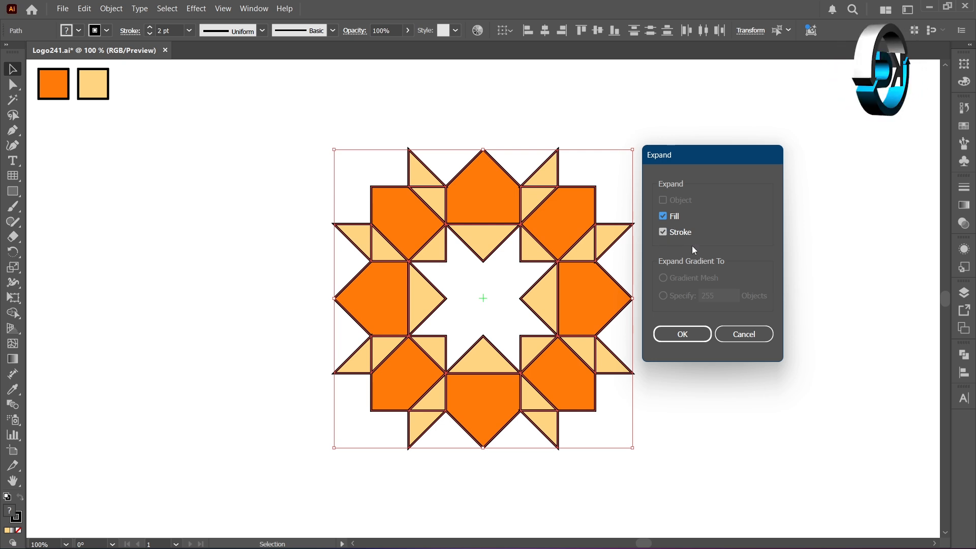
left_click(682, 334)
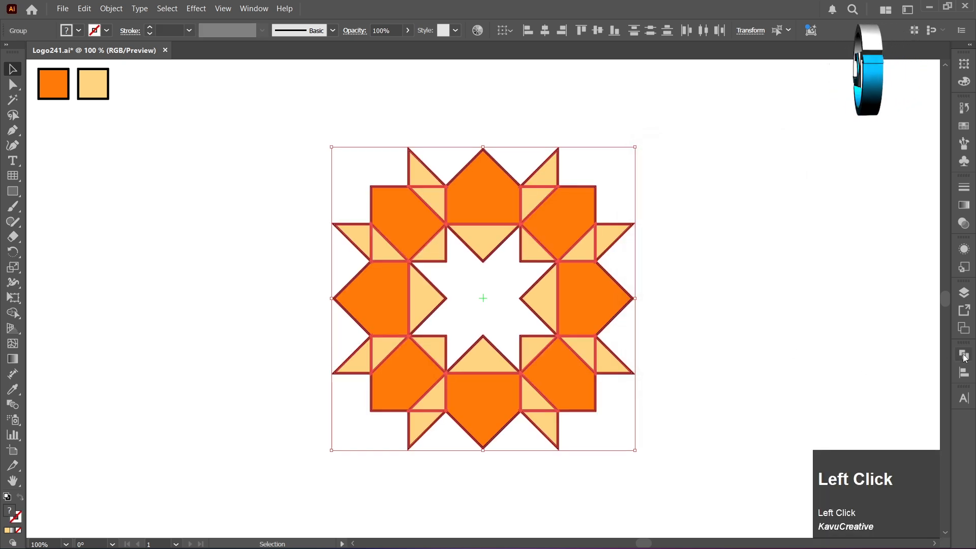
left_click(963, 354)
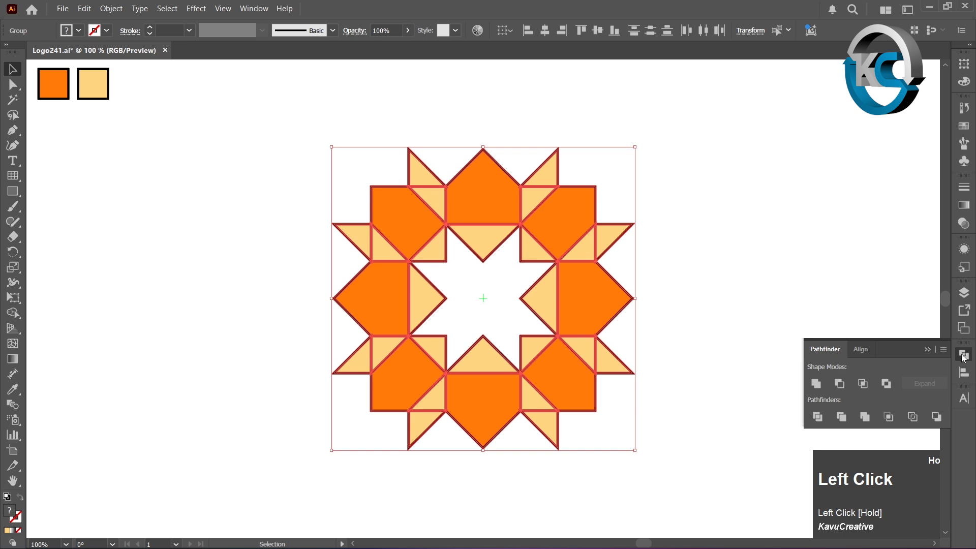
mouse_move(817, 416)
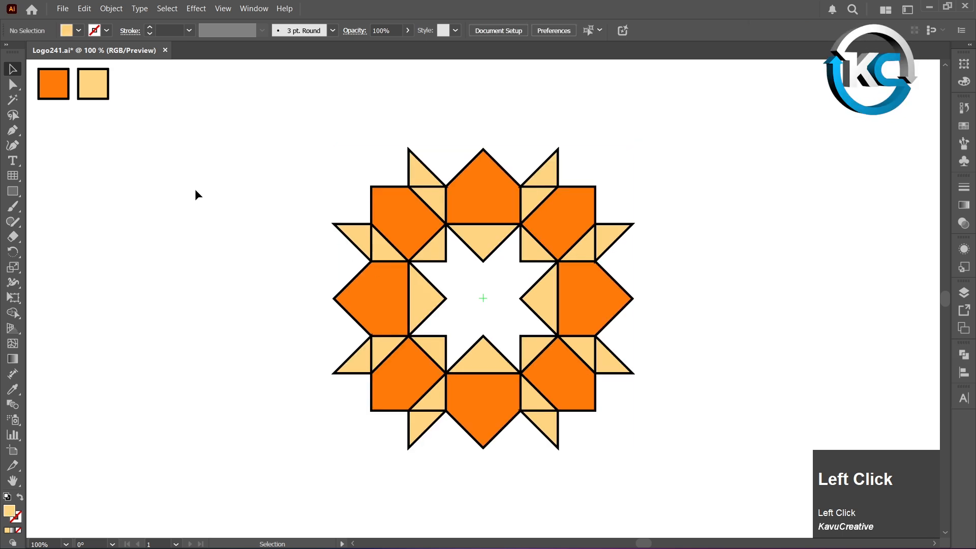
left_click(11, 99)
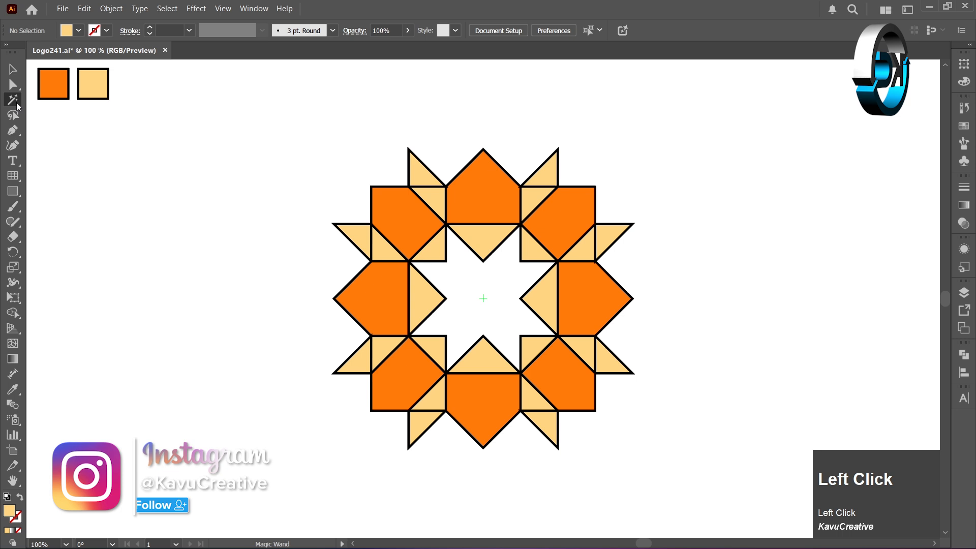